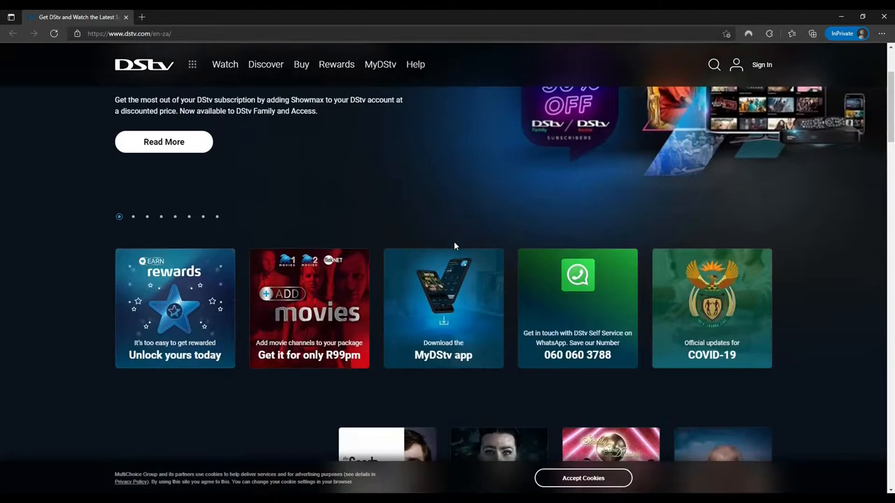
Request the DStv Sign In page, then bring up the NordVPN panel showing a disconnected status.
scroll("down", 3)
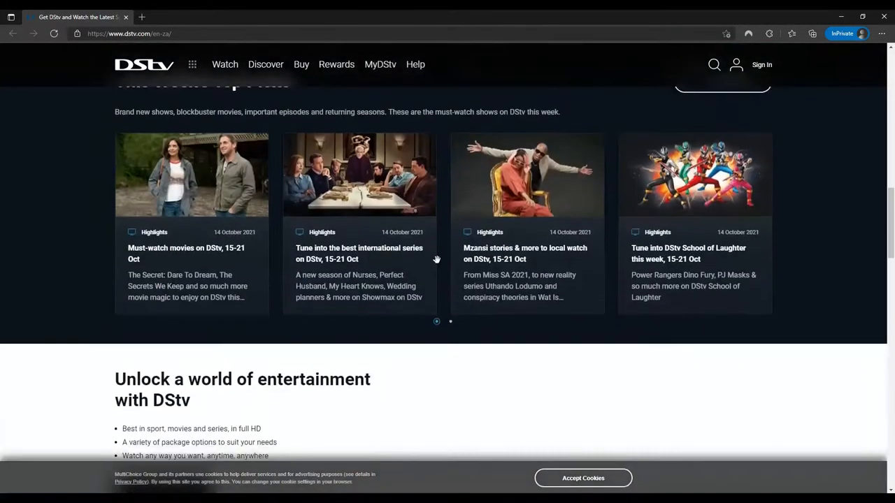
scroll("up", 3)
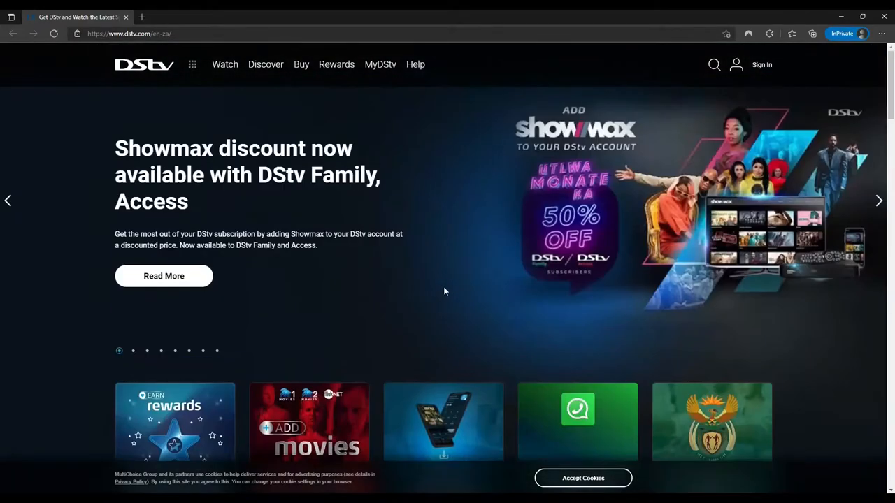
mouse_move(345, 185)
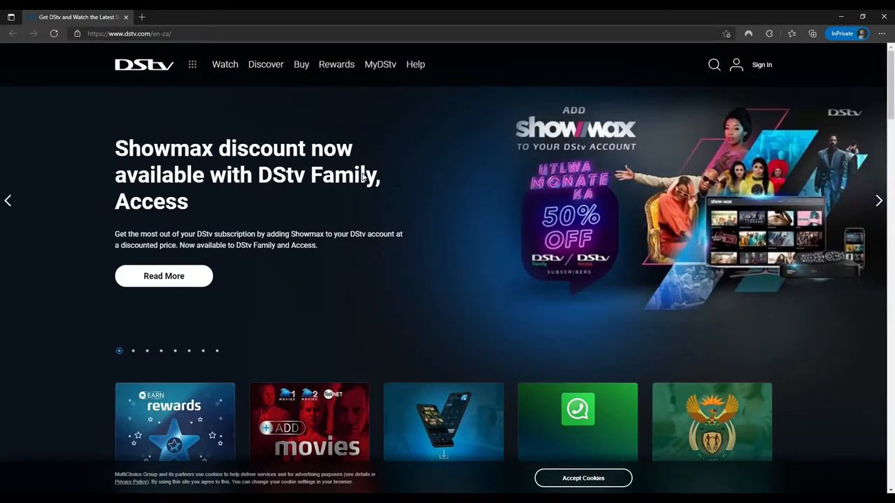
mouse_move(418, 140)
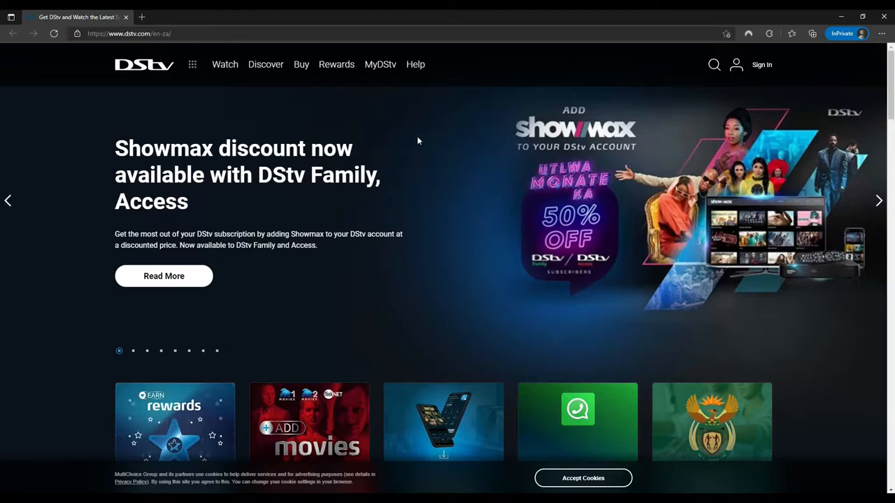
mouse_move(590, 173)
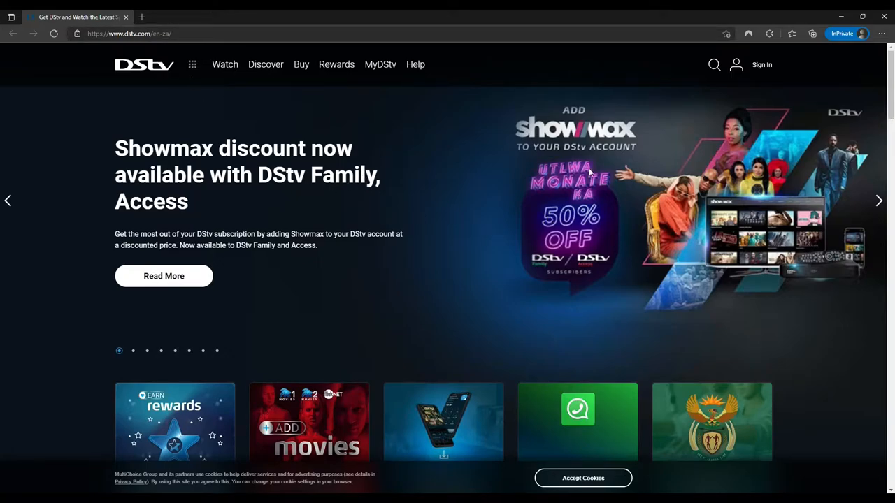
left_click(761, 65)
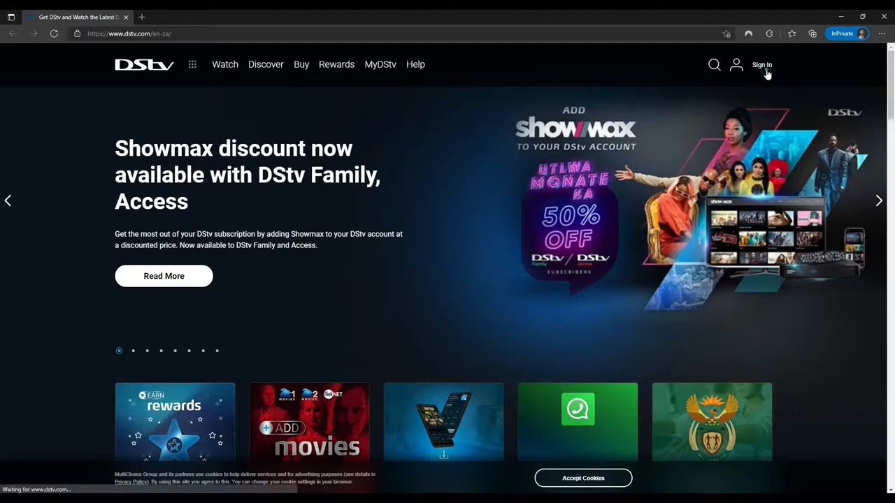
left_click(760, 64)
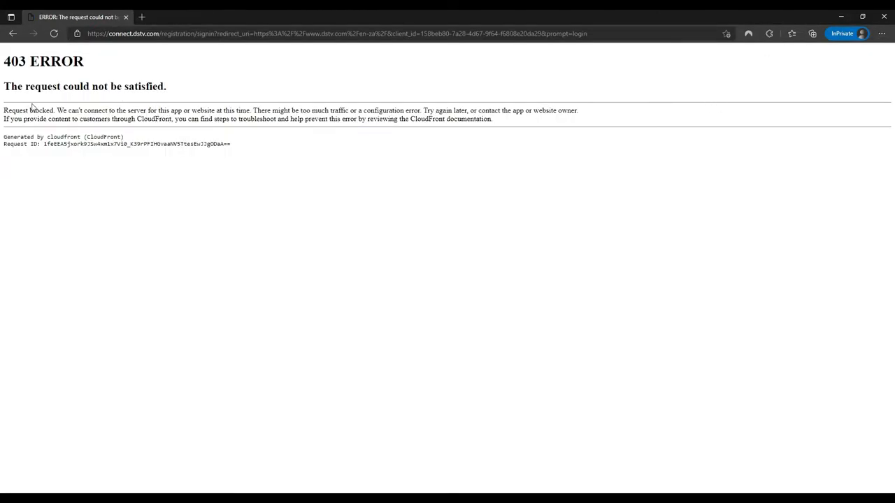
mouse_move(310, 143)
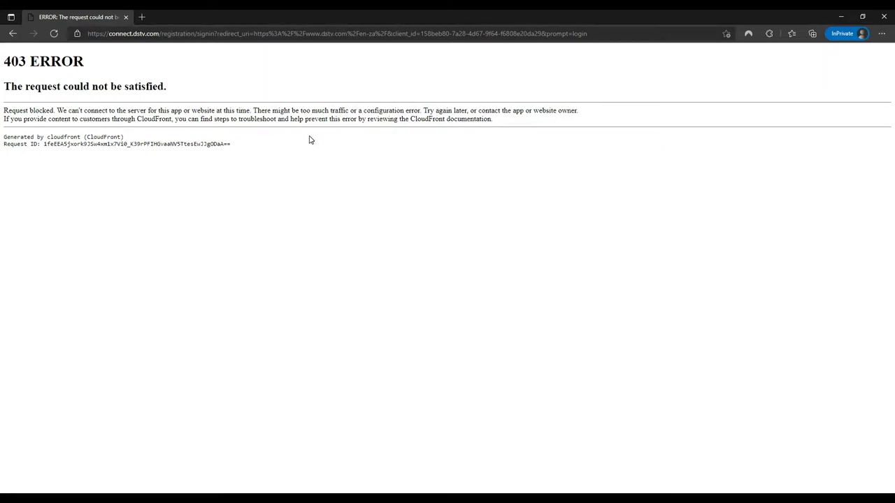
mouse_move(305, 134)
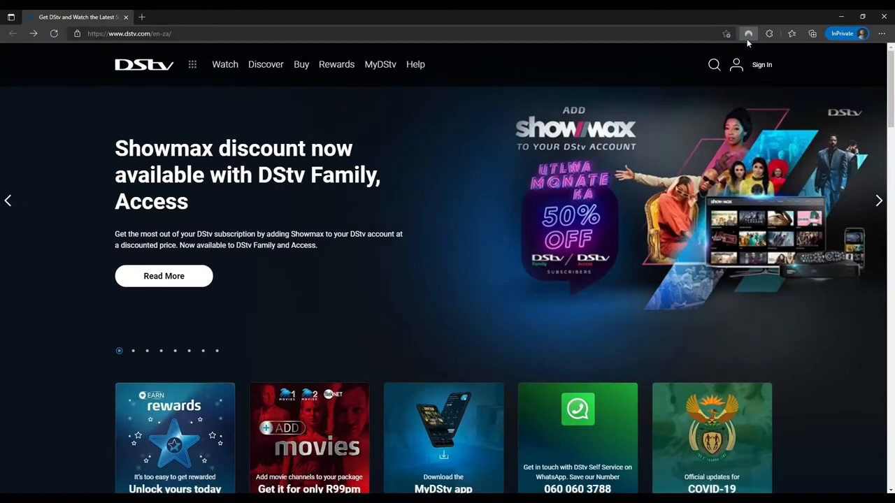
left_click(748, 33)
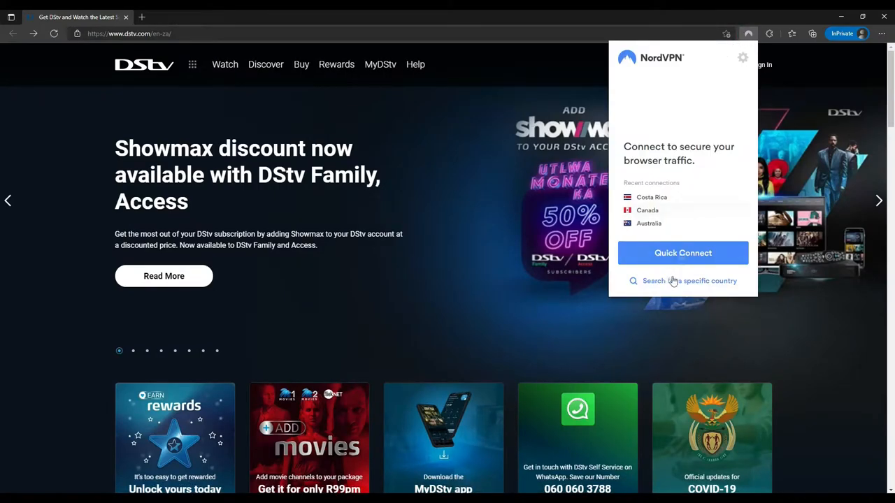
mouse_move(665, 80)
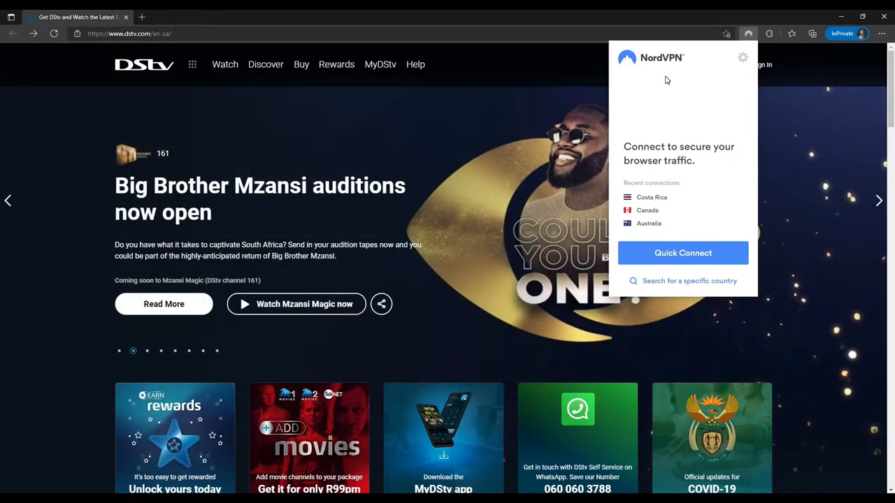
mouse_move(710, 274)
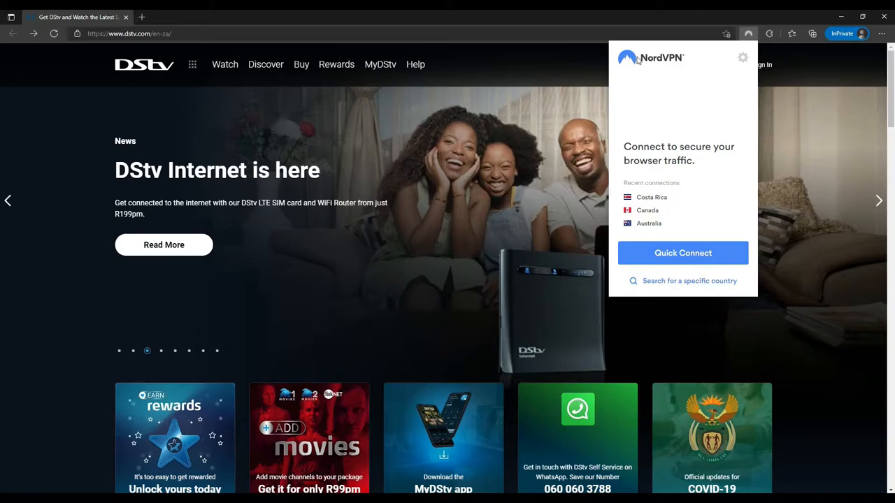
mouse_move(671, 109)
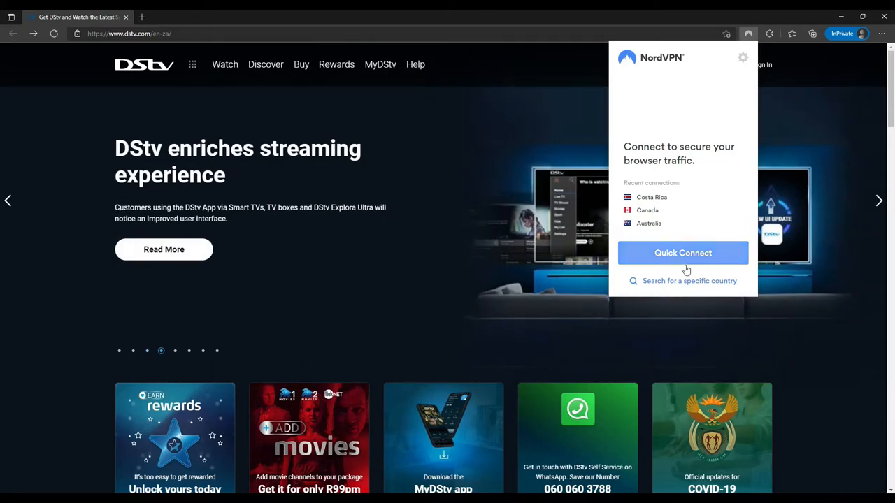
mouse_move(649, 288)
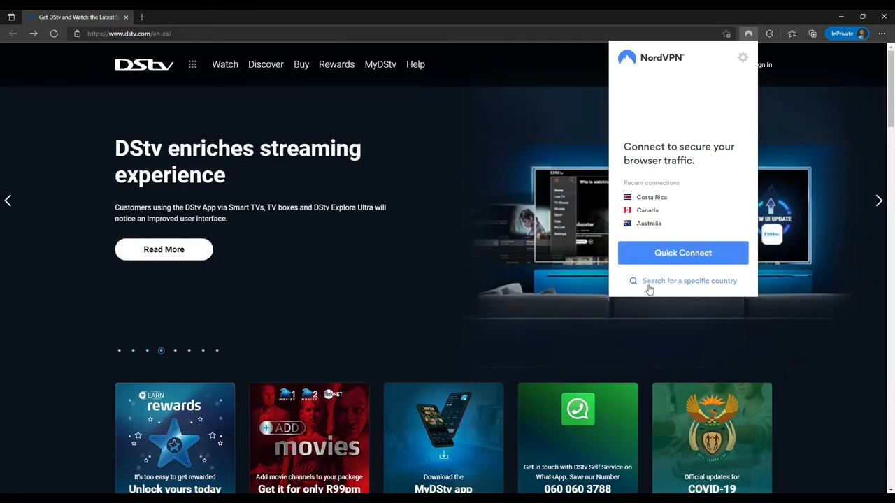
mouse_move(726, 288)
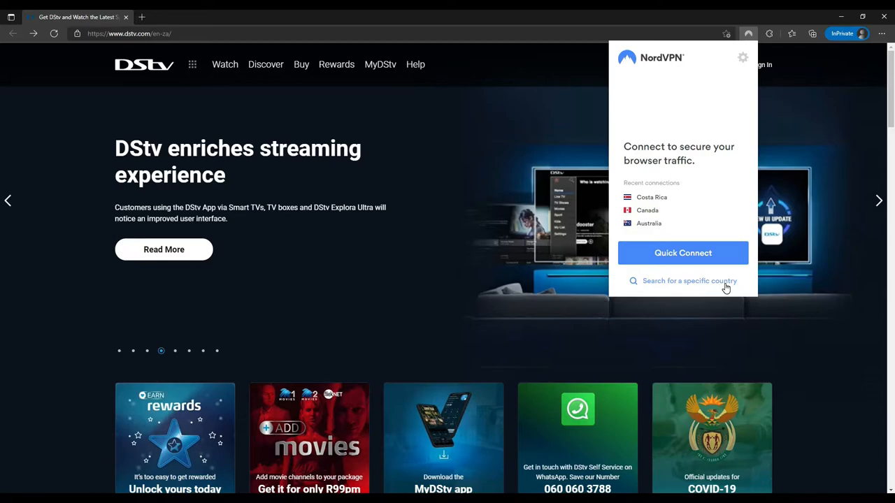
Search the country list for 'so' and connect to the South Africa server.
left_click(688, 280)
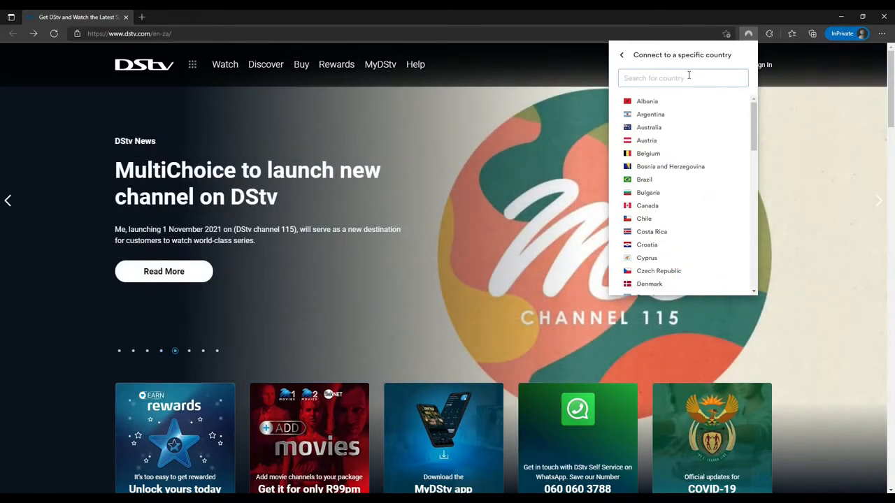
type("so")
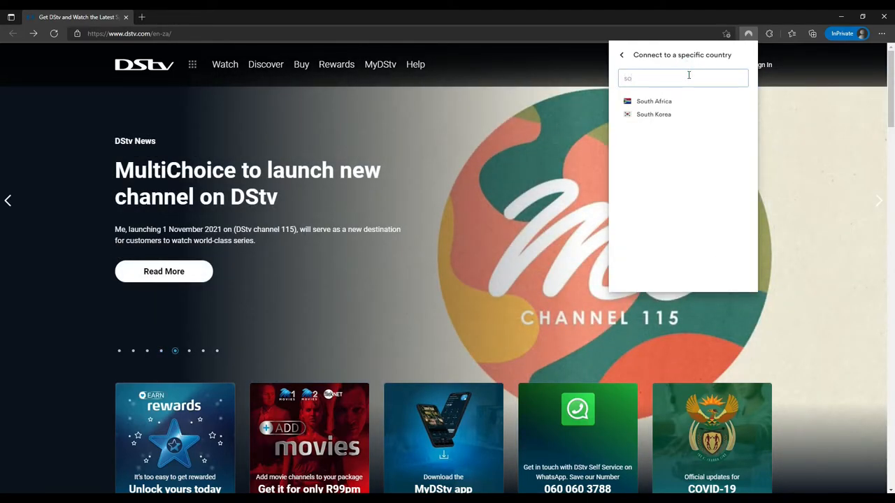
left_click(655, 101)
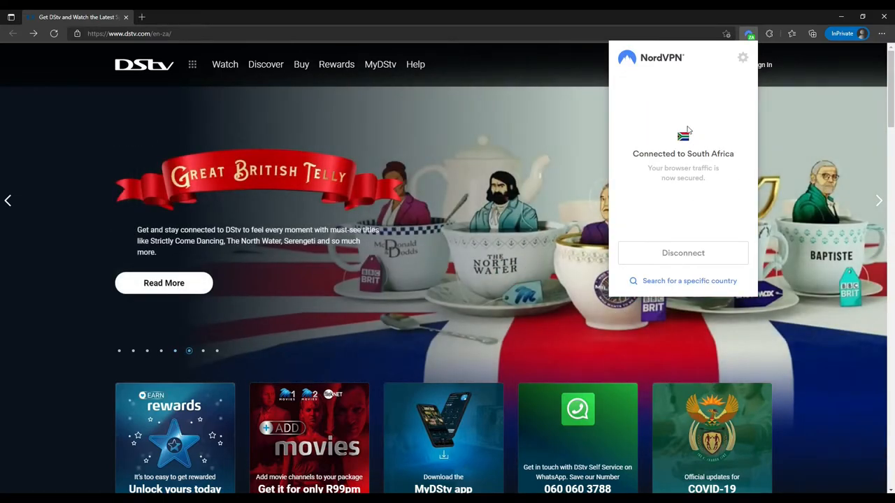
mouse_move(714, 139)
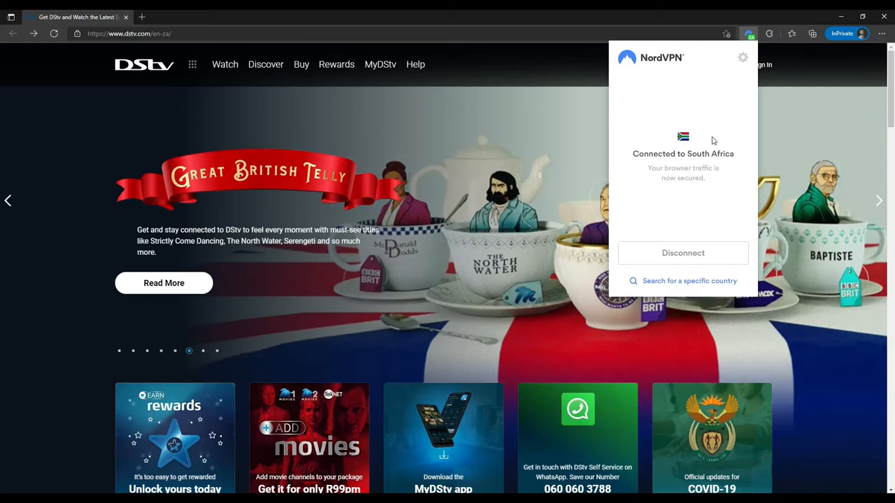
mouse_move(655, 138)
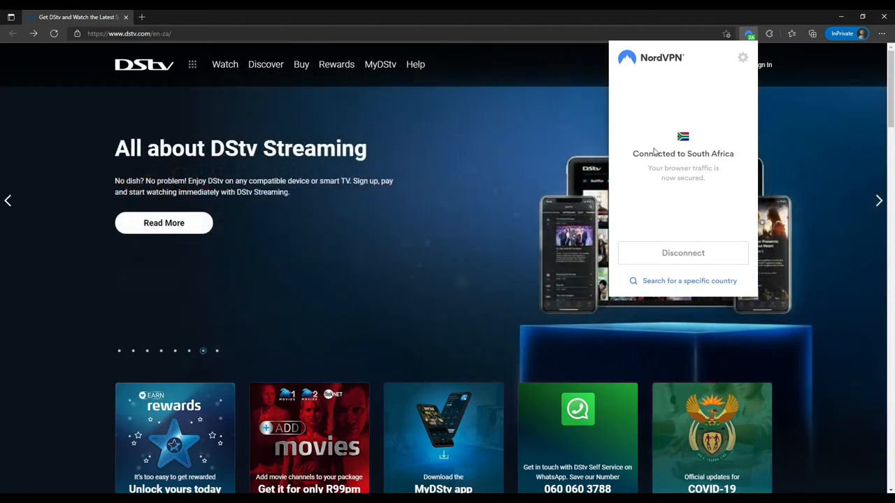
Dismiss the NordVPN panel and request the DStv Sign In page again with the VPN active.
left_click(54, 33)
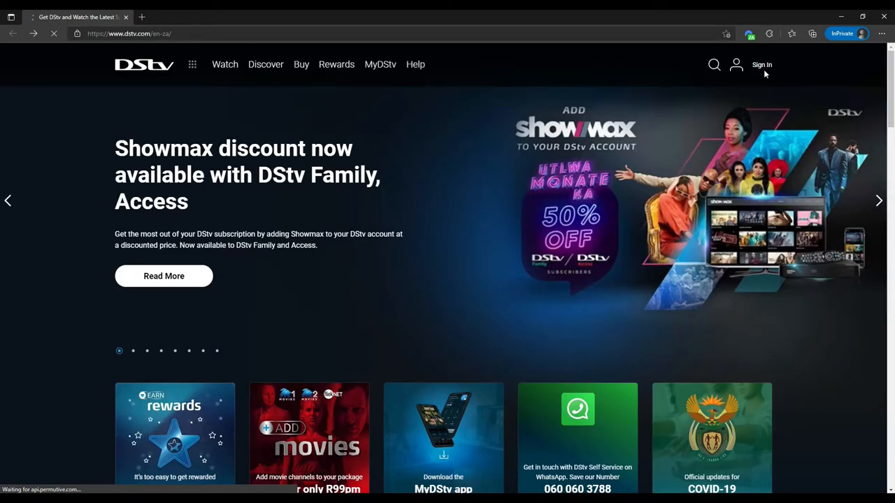
left_click(761, 64)
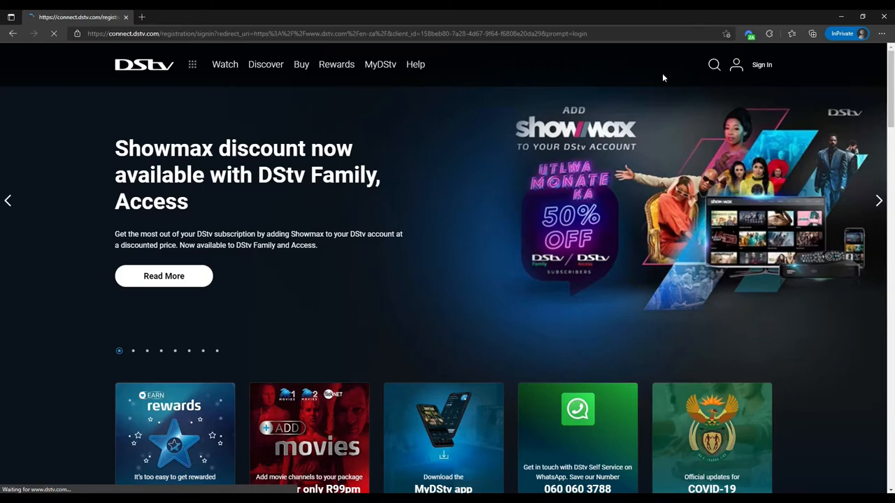
left_click(761, 64)
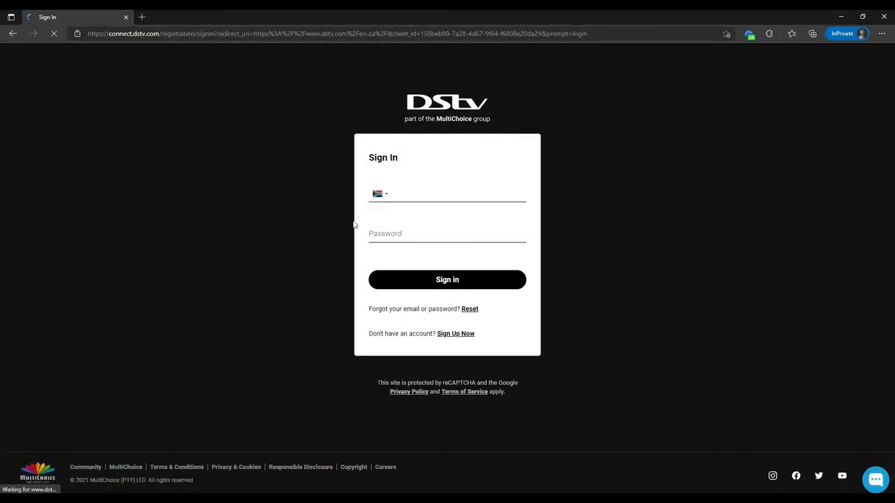
mouse_move(499, 149)
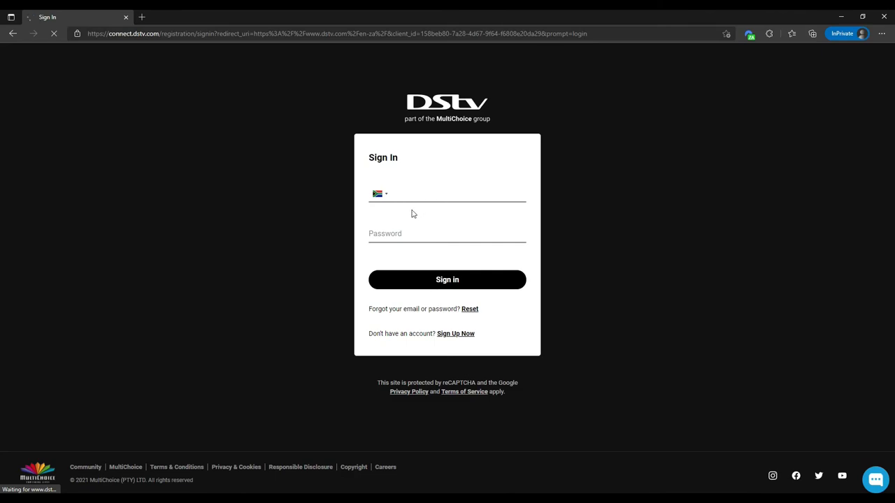
Reopen the NordVPN panel to confirm the South Africa connection from the loaded sign-in page.
left_click(749, 34)
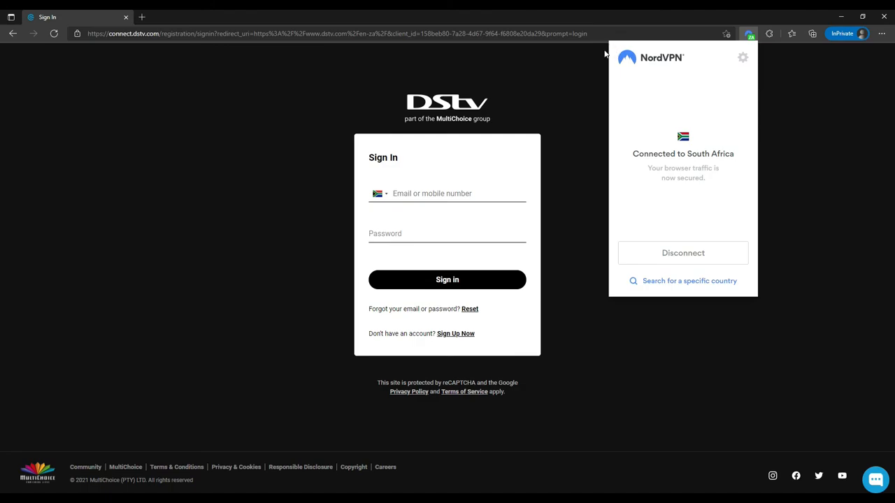
mouse_move(629, 70)
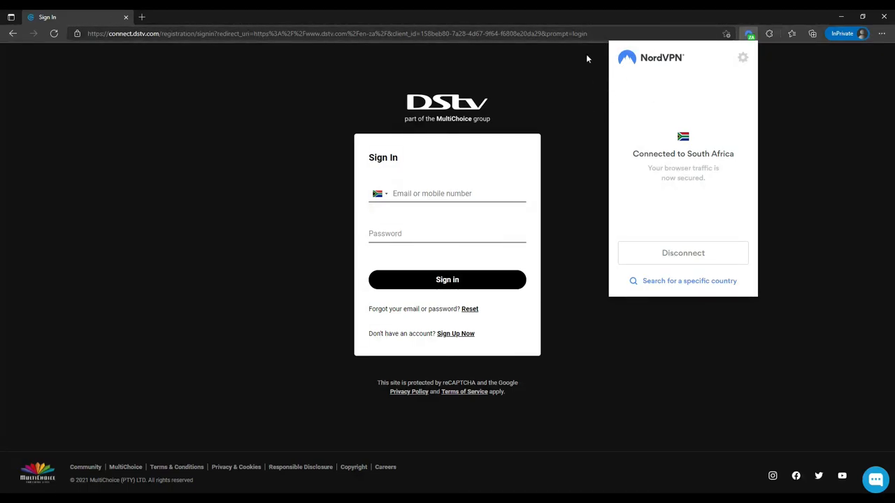
mouse_move(646, 333)
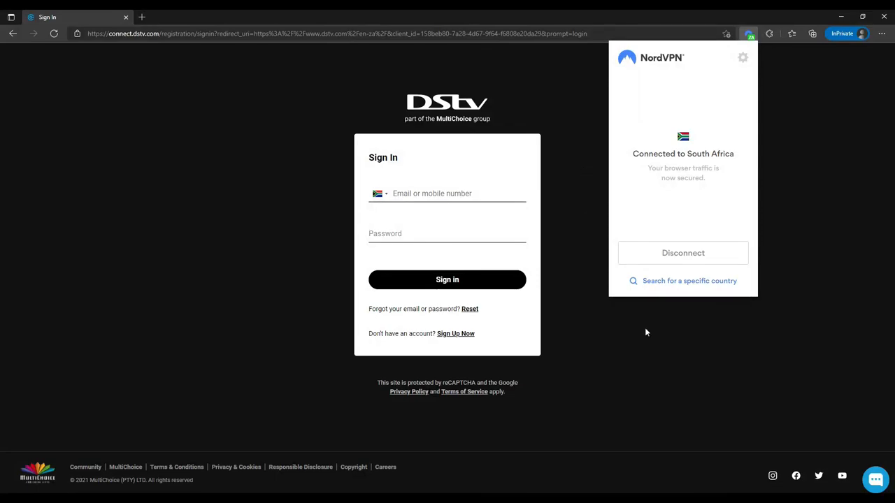